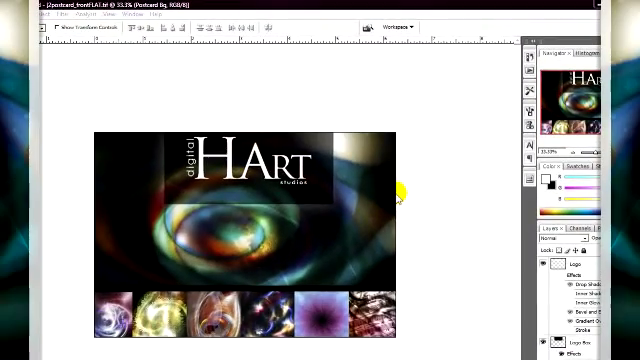
{"action": "mouse_move", "coordinate": [316, 184]}
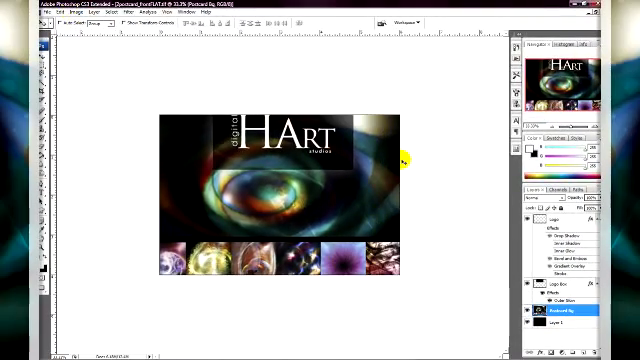
Step: Check the postcard's current dimensions in Image Size
{"action": "left_click", "coordinate": [152, 20]}
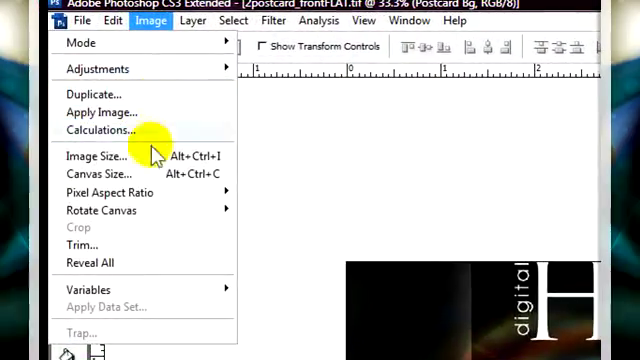
{"action": "left_click", "coordinate": [88, 158]}
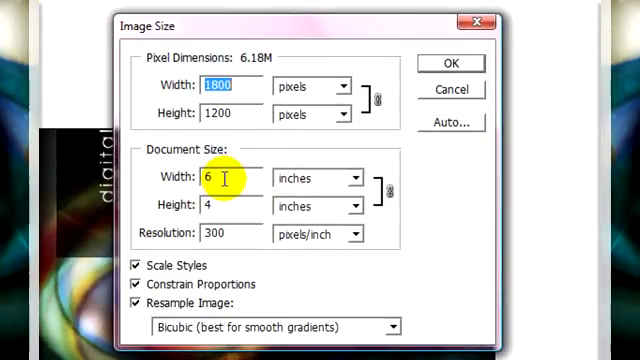
{"action": "left_click", "coordinate": [450, 62]}
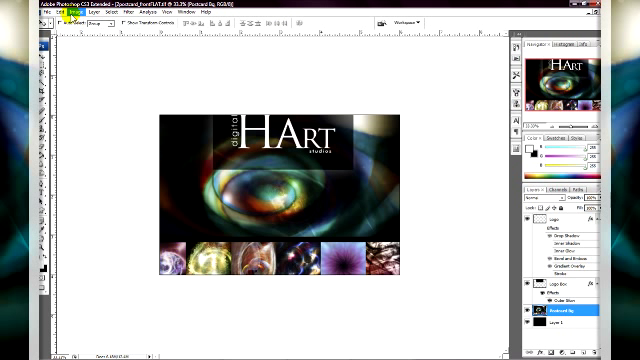
Step: Enlarge the canvas to 6.25 × 4.25 inches for bleed via Canvas Size
{"action": "left_click", "coordinate": [56, 14]}
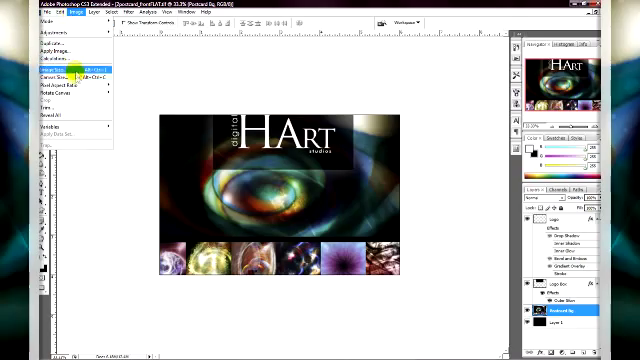
{"action": "left_click", "coordinate": [64, 72]}
{"action": "type", "text": "4.25"}
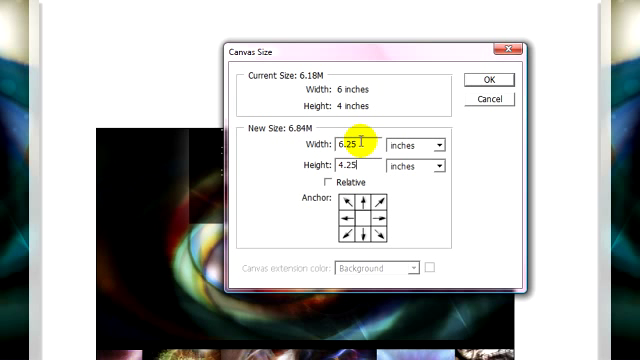
{"action": "left_click", "coordinate": [336, 166]}
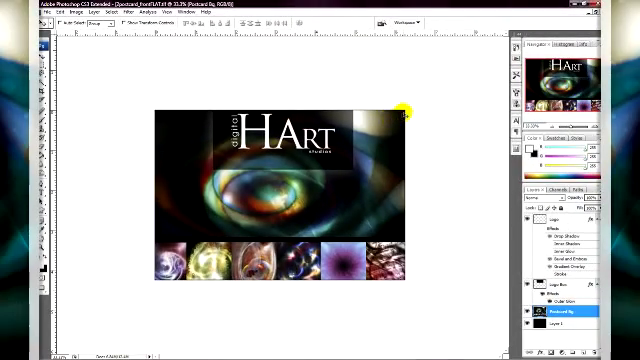
{"action": "mouse_move", "coordinate": [400, 276]}
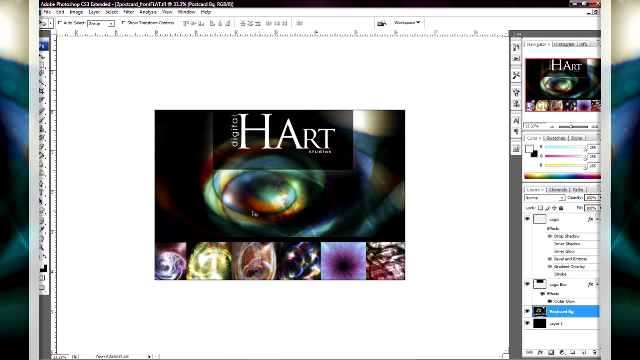
{"action": "mouse_move", "coordinate": [388, 110]}
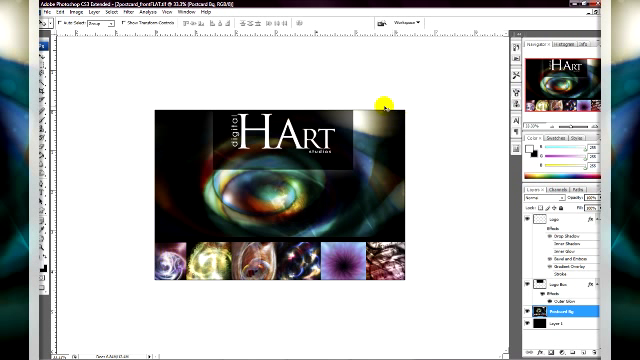
{"action": "mouse_move", "coordinate": [388, 104]}
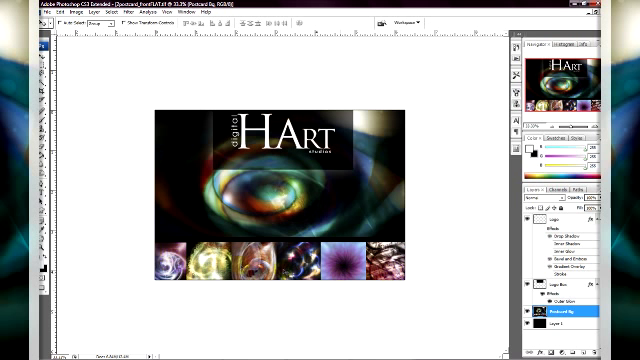
{"action": "mouse_move", "coordinate": [416, 218]}
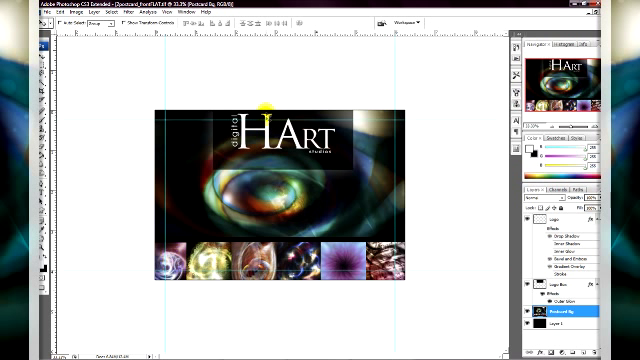
{"action": "mouse_move", "coordinate": [488, 212]}
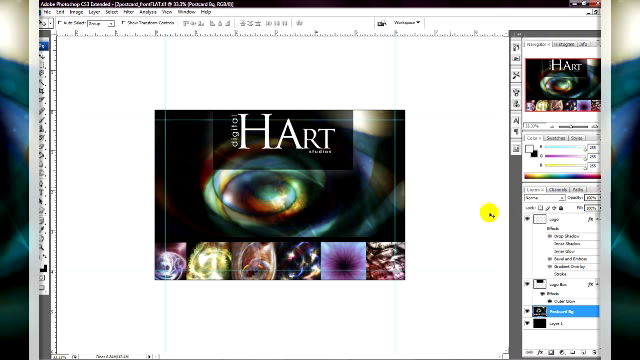
Step: Flatten the postcard's layers into a single layer
{"action": "left_click", "coordinate": [560, 216]}
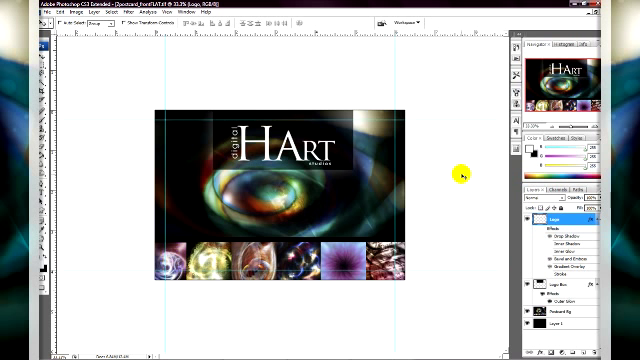
{"action": "mouse_move", "coordinate": [344, 124]}
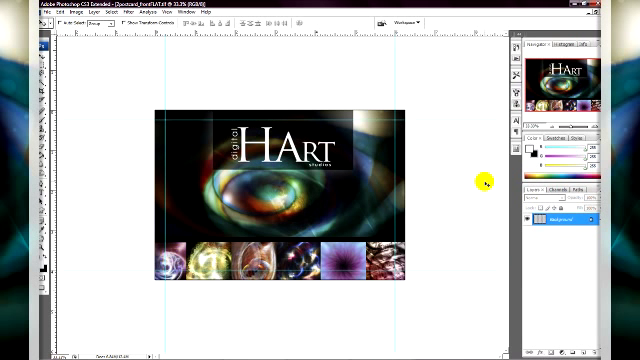
Step: Save the flattened postcard as a TIFF with NONE compression
{"action": "left_click", "coordinate": [16, 12]}
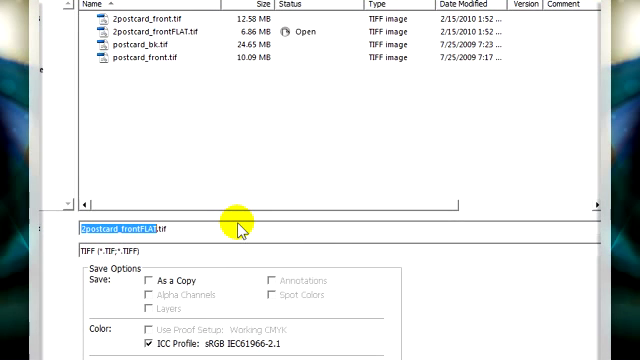
{"action": "mouse_move", "coordinate": [140, 48]}
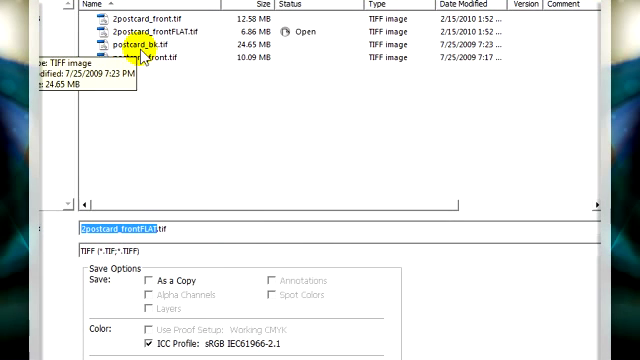
{"action": "mouse_move", "coordinate": [140, 20]}
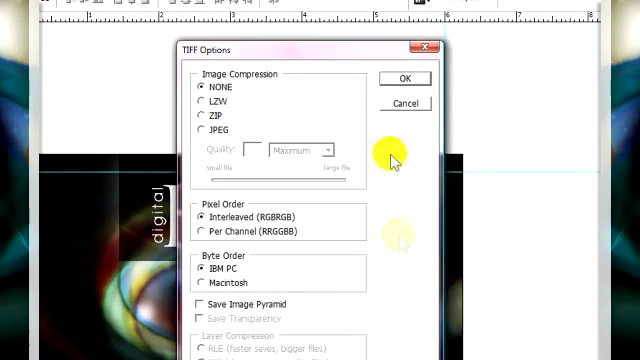
{"action": "left_click", "coordinate": [404, 80]}
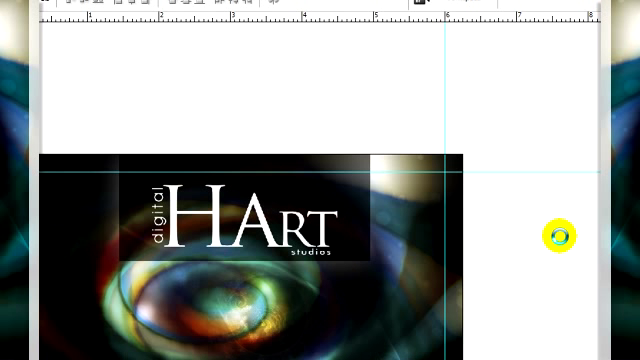
Step: Create a new 1-page 36p0 × 24p0 document with a .125in bleed
{"action": "left_click_drag", "start_coordinate": [560, 232], "coordinate": [408, 184]}
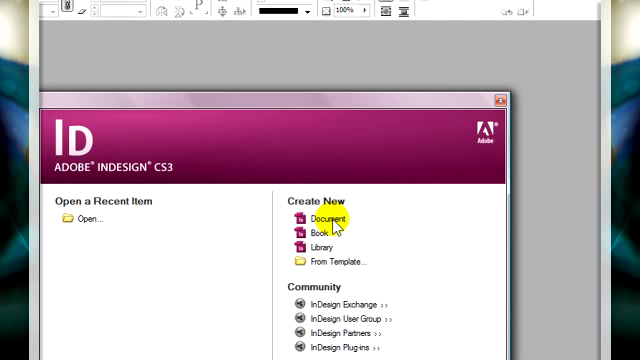
{"action": "mouse_move", "coordinate": [350, 250]}
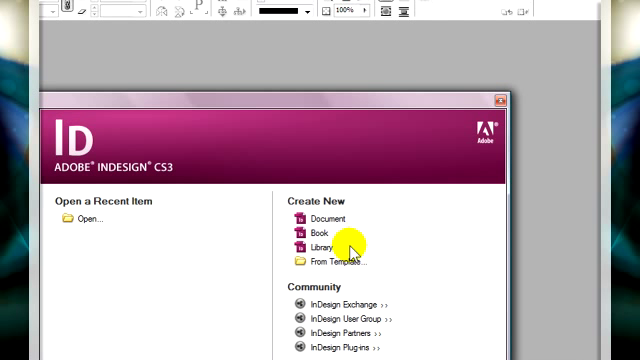
{"action": "left_click", "coordinate": [316, 218]}
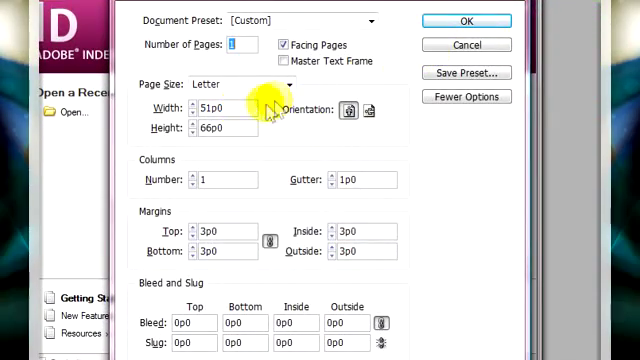
{"action": "triple_click", "coordinate": [220, 108]}
{"action": "type", "text": "."}
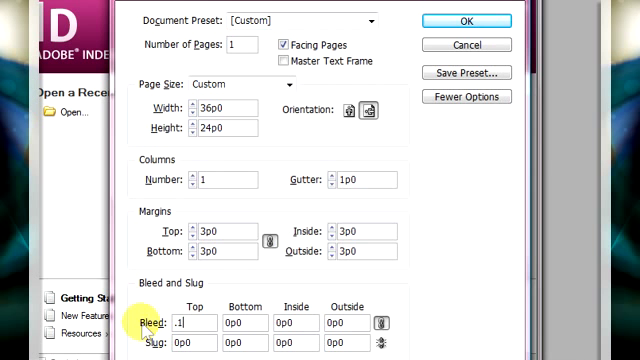
{"action": "type", "text": "125in"}
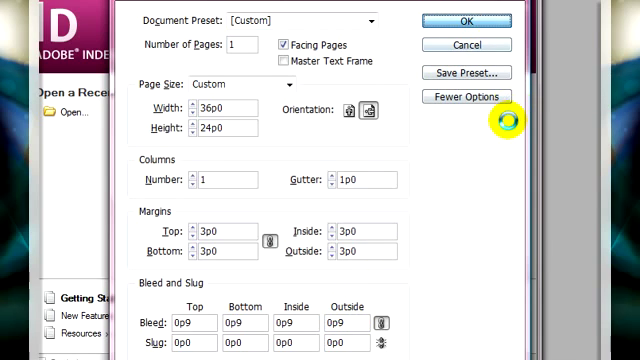
{"action": "left_click", "coordinate": [460, 20]}
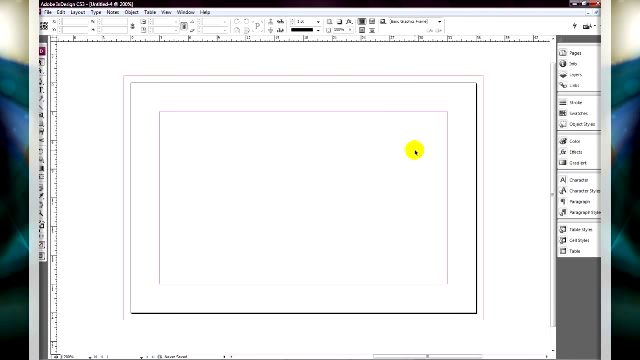
Step: Change the horizontal ruler units in Units & Increments preferences
{"action": "left_click", "coordinate": [52, 12]}
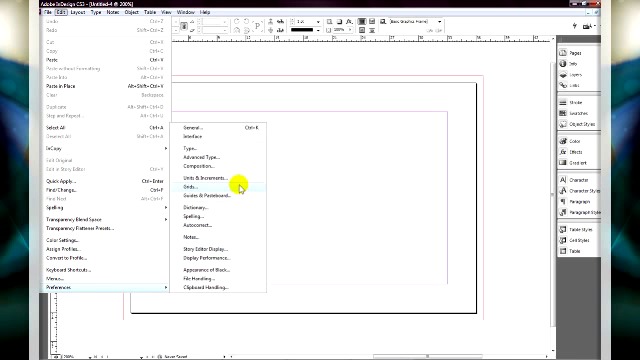
{"action": "left_click", "coordinate": [216, 188]}
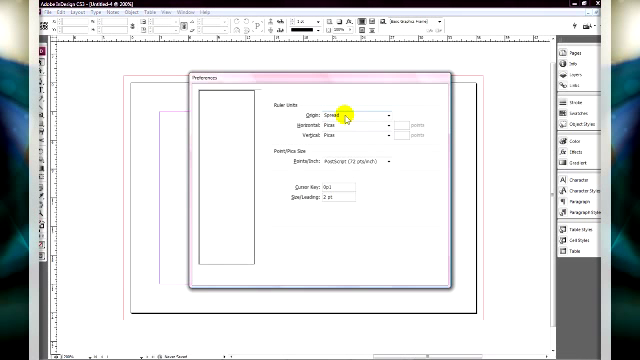
{"action": "left_click", "coordinate": [376, 132]}
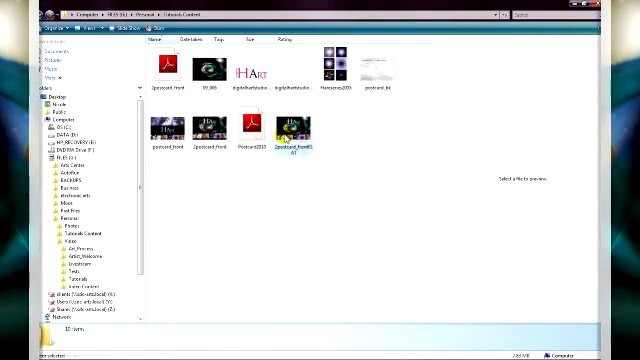
Step: Browse to the postcard folder and choose a postcard image file to place
{"action": "left_click", "coordinate": [296, 132]}
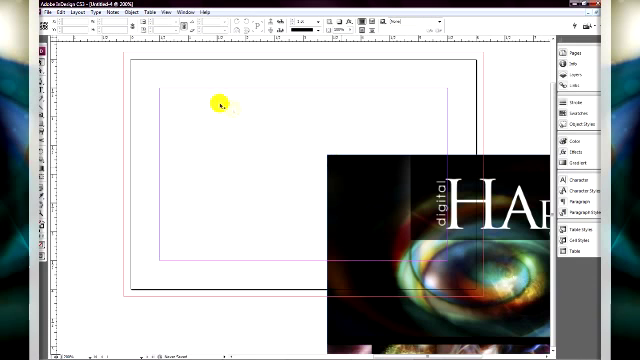
{"action": "mouse_move", "coordinate": [124, 56]}
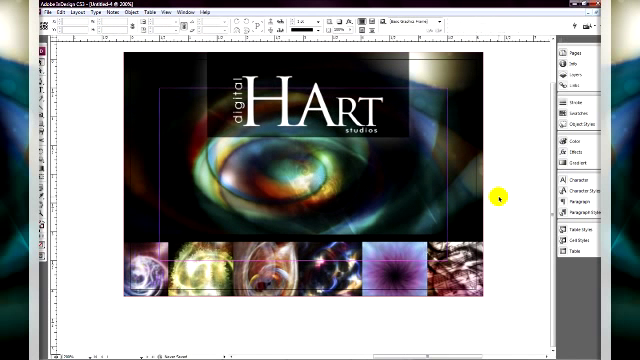
{"action": "mouse_move", "coordinate": [358, 184]}
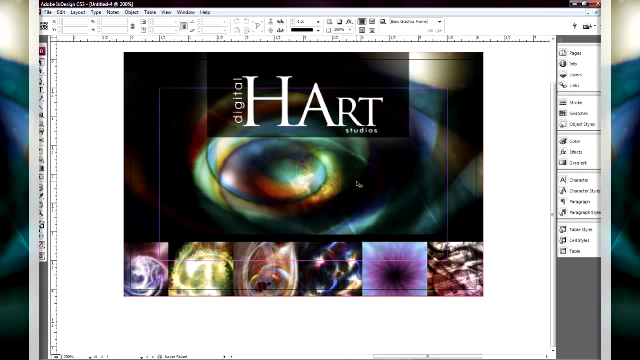
Step: Show the placed artwork at High Quality Display
{"action": "right_click", "coordinate": [356, 184]}
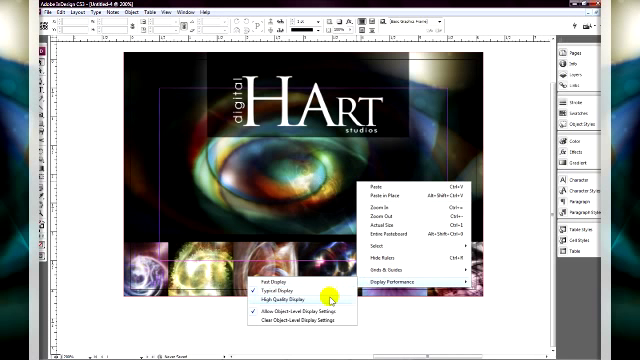
{"action": "left_click", "coordinate": [290, 296]}
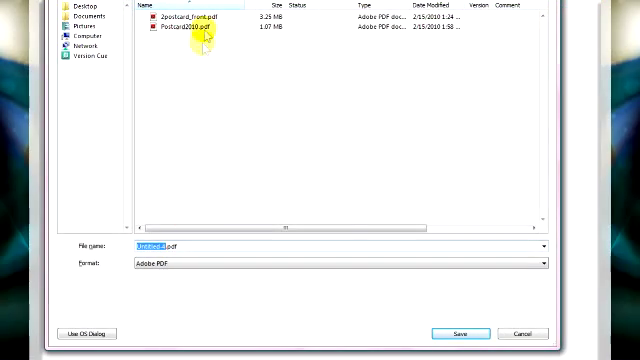
Step: Export under the existing PDF name, replacing the earlier file
{"action": "left_click", "coordinate": [458, 334]}
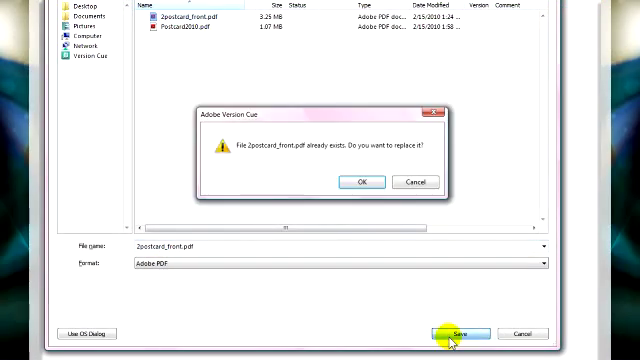
{"action": "left_click", "coordinate": [364, 182]}
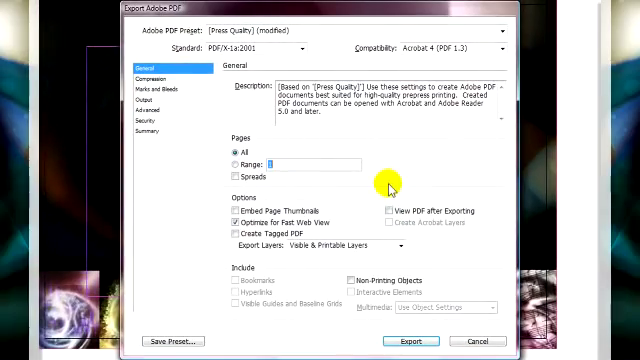
Step: Keep the Press Quality preset and set the standard to PDF/X-1a:2001
{"action": "left_click", "coordinate": [500, 30]}
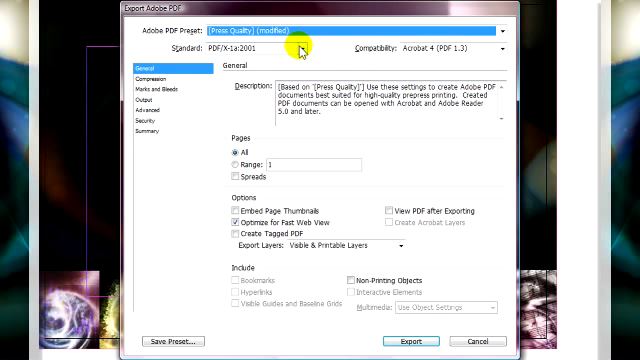
{"action": "left_click", "coordinate": [296, 48]}
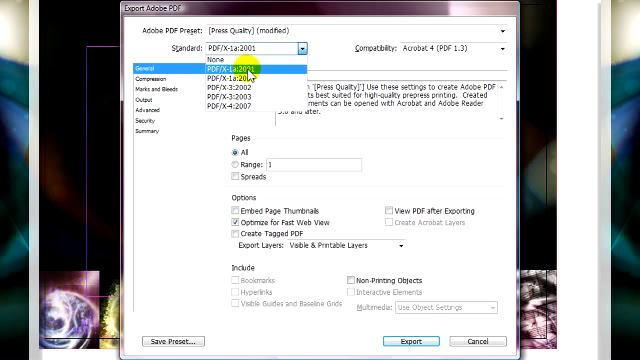
{"action": "left_click", "coordinate": [240, 74]}
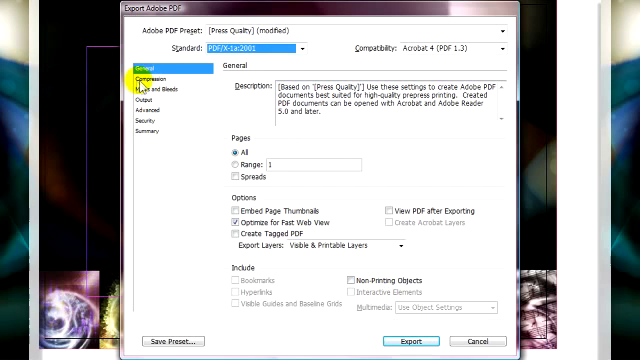
{"action": "left_click", "coordinate": [144, 76]}
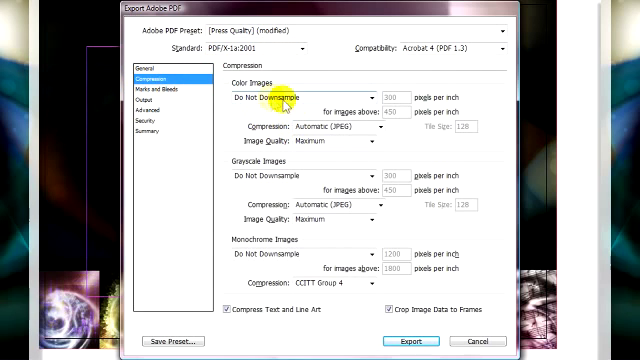
Step: Confirm color images are set to Do Not Downsample
{"action": "left_click", "coordinate": [370, 92]}
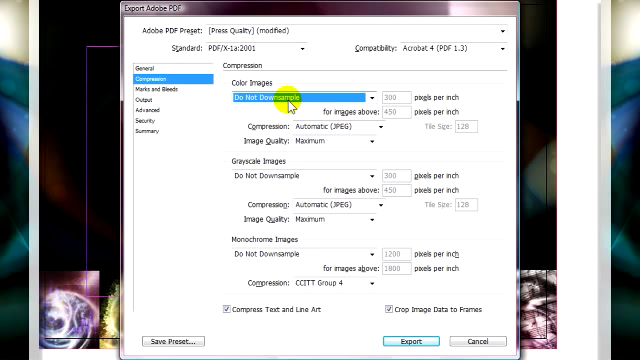
{"action": "mouse_move", "coordinate": [178, 92]}
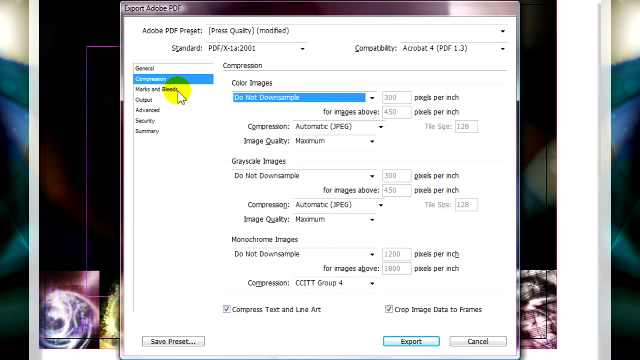
{"action": "left_click", "coordinate": [160, 92]}
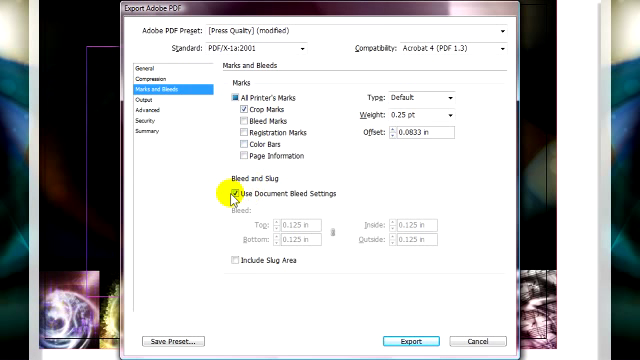
Step: Keep crop marks and the document's 0.125 in bleed settings on
{"action": "left_click", "coordinate": [236, 198]}
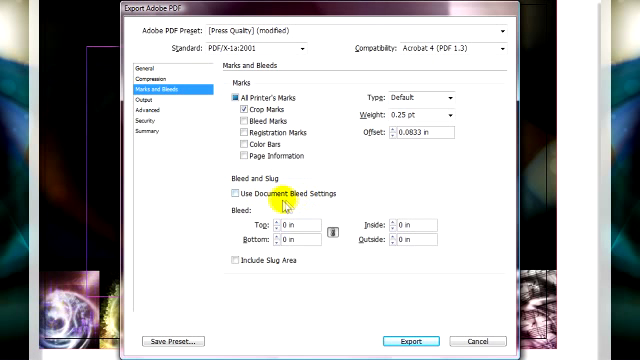
{"action": "left_click", "coordinate": [228, 188]}
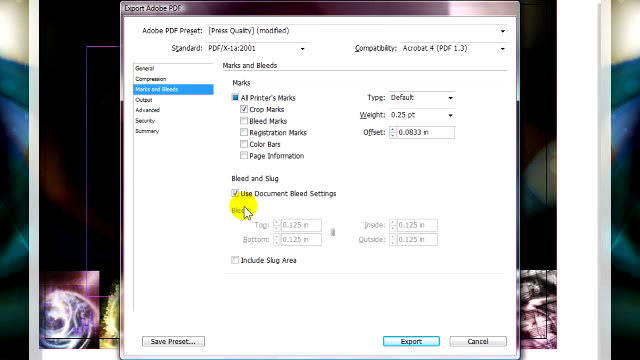
{"action": "mouse_move", "coordinate": [316, 258]}
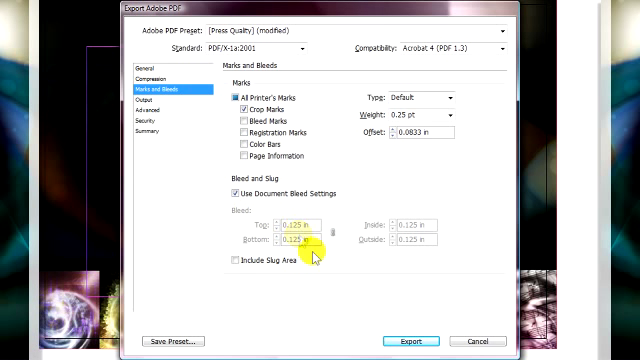
{"action": "mouse_move", "coordinate": [284, 196]}
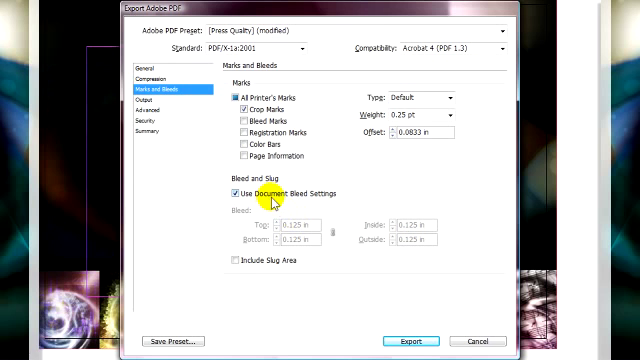
{"action": "left_click", "coordinate": [144, 108]}
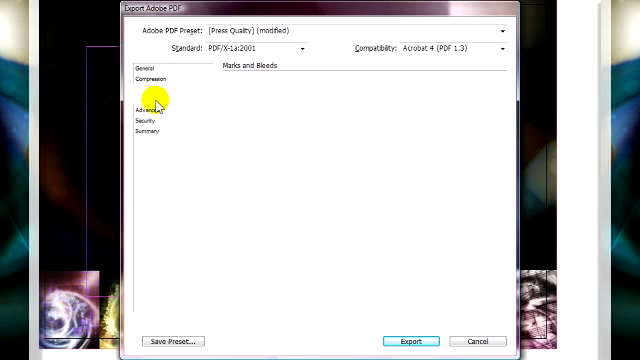
Step: Convert colors to Document CMYK (Preserve Numbers) and export the press-ready PDF
{"action": "left_click", "coordinate": [146, 92]}
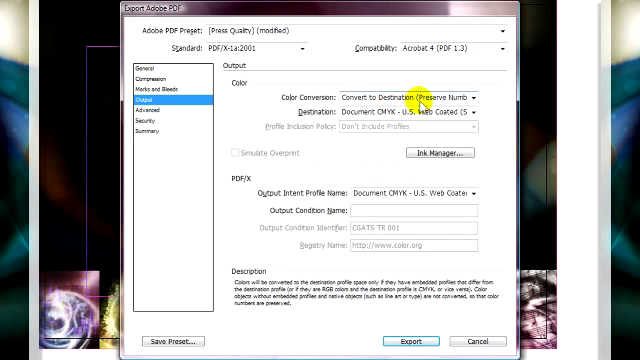
{"action": "left_click", "coordinate": [484, 96]}
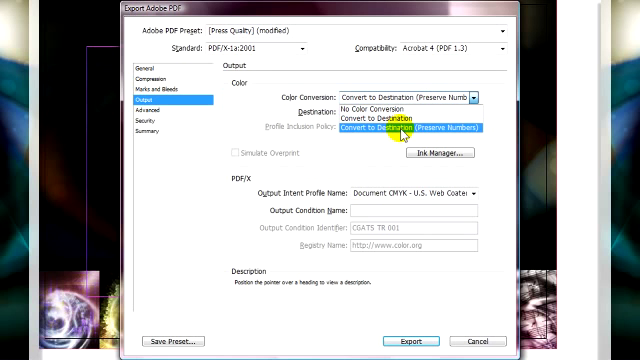
{"action": "left_click", "coordinate": [400, 120]}
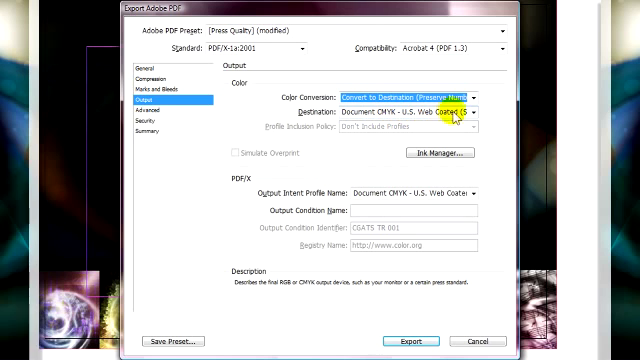
{"action": "left_click", "coordinate": [490, 108]}
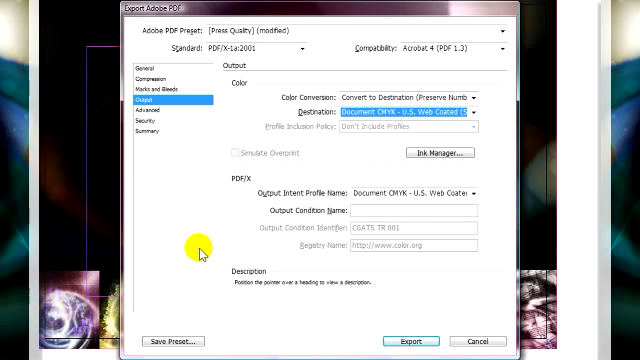
{"action": "left_click", "coordinate": [406, 340]}
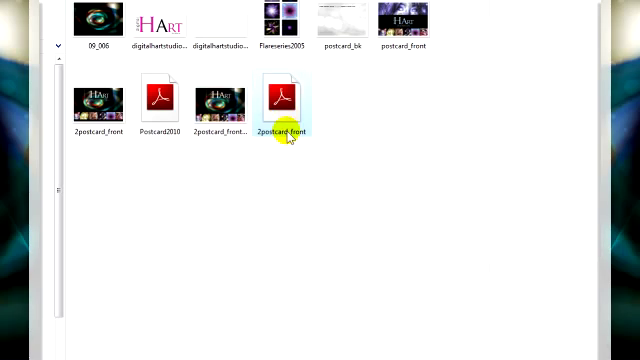
Step: Open the exported HArt postcard PDF in Acrobat and zoom out to the full page with crop marks
{"action": "double_click", "coordinate": [284, 98]}
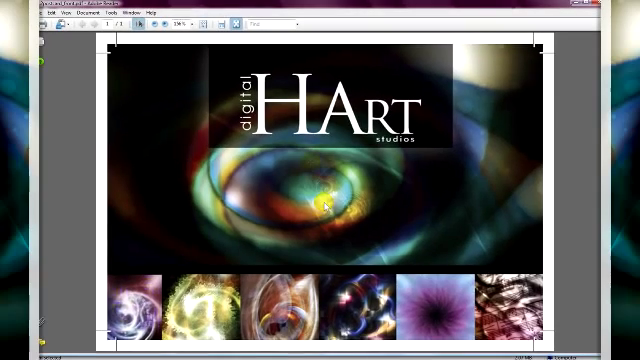
{"action": "left_click", "coordinate": [192, 28]}
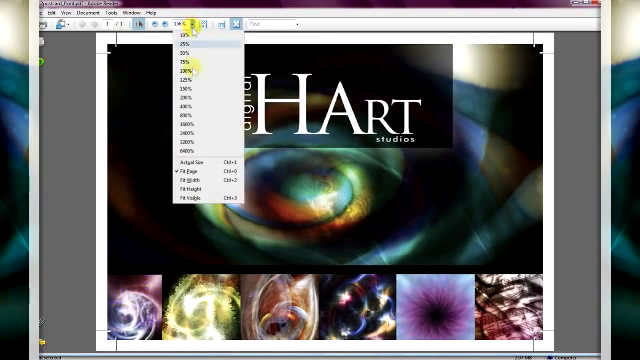
{"action": "left_click", "coordinate": [184, 172]}
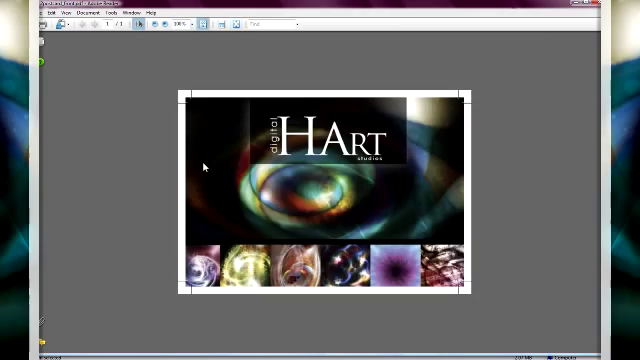